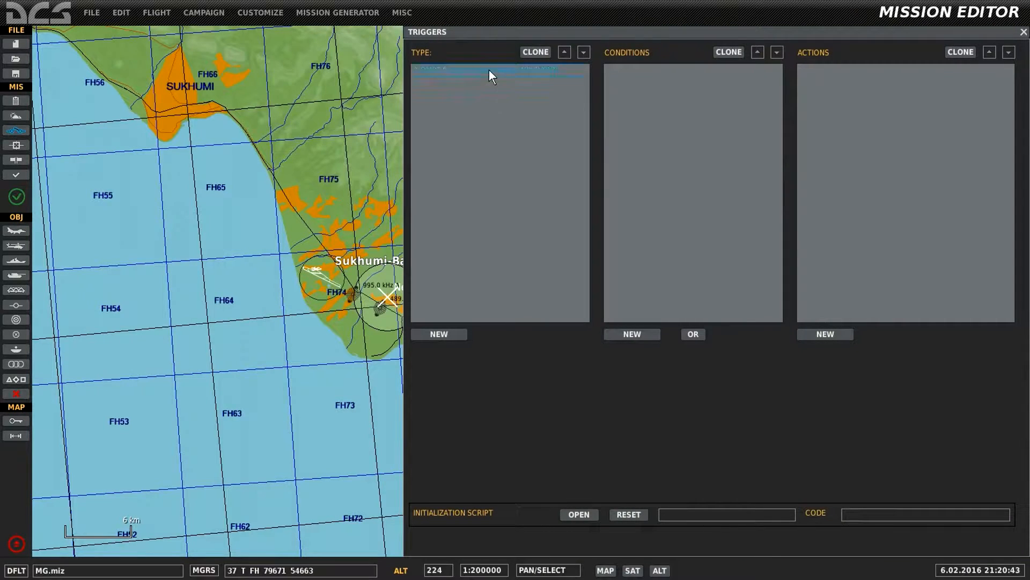
# Step: Show the once trigger's TIME MORE 12 condition and its RADIO TRANSMISSION action settings
pyautogui.click(498, 71)
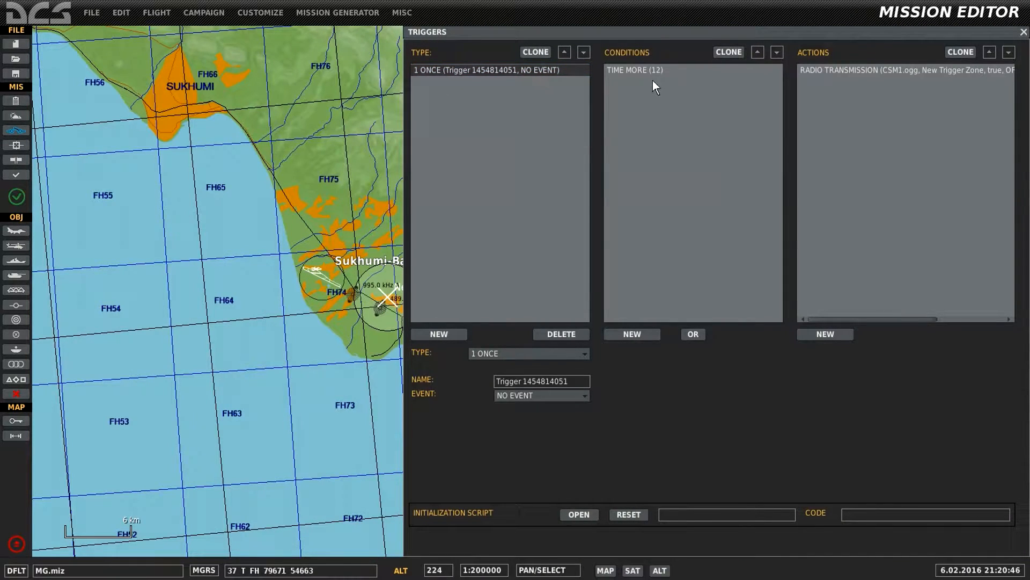
pyautogui.click(634, 70)
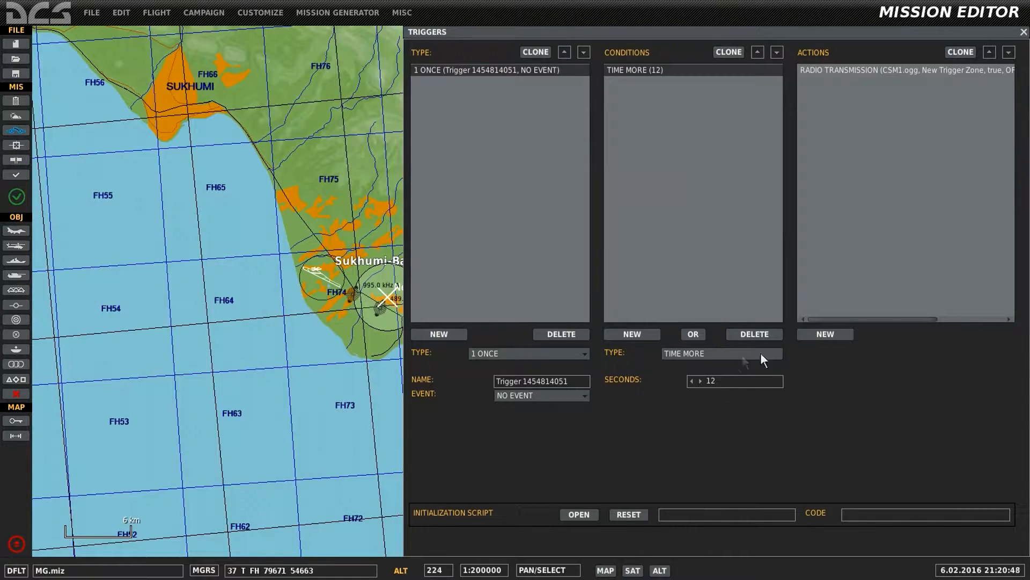
pyautogui.click(904, 70)
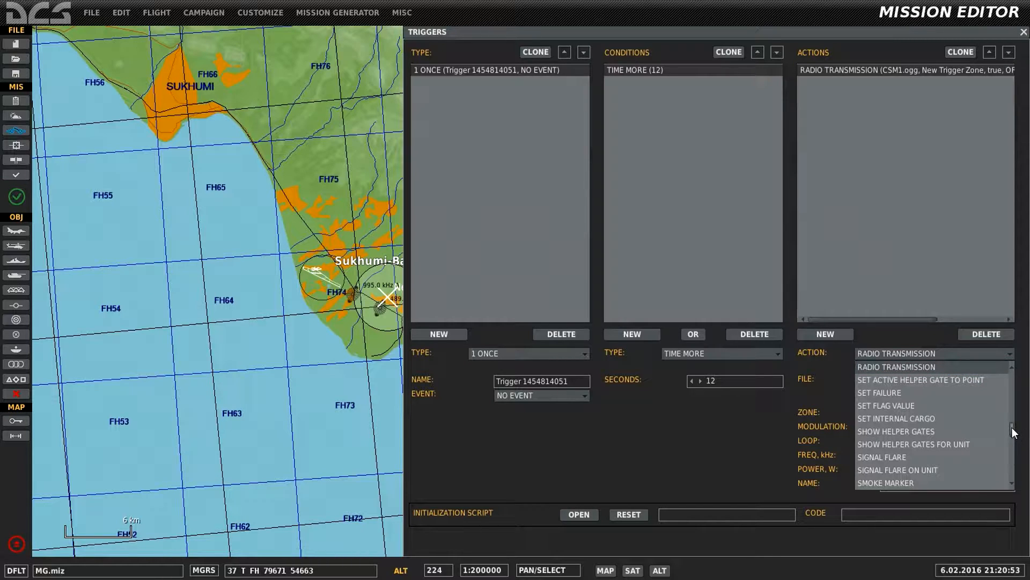
# Step: Keep RADIO TRANSMISSION as the action, showing CSM1.ogg, trigger zone, AM, 130000 kHz, 20 W
pyautogui.click(895, 367)
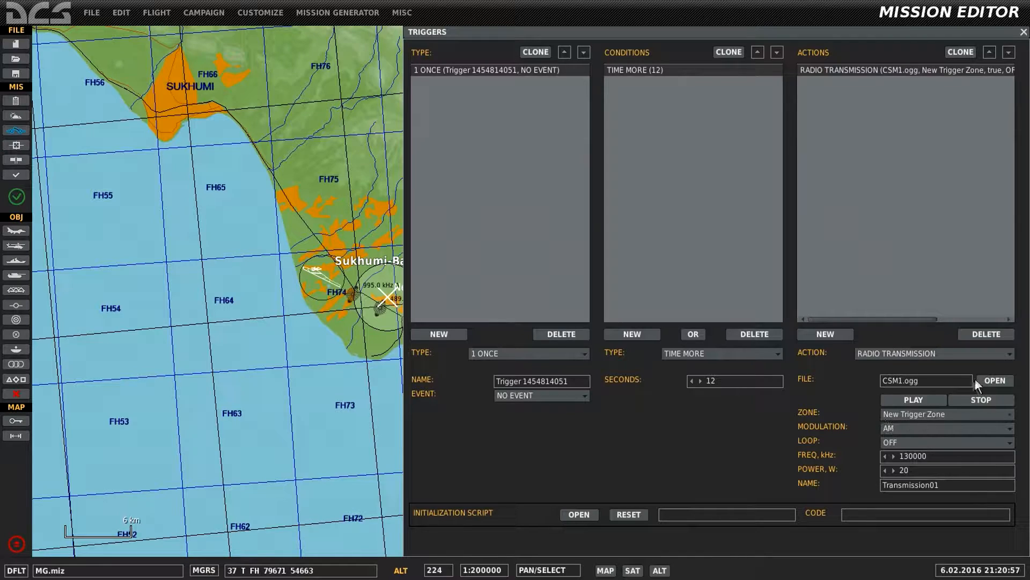
pyautogui.moveTo(917, 384)
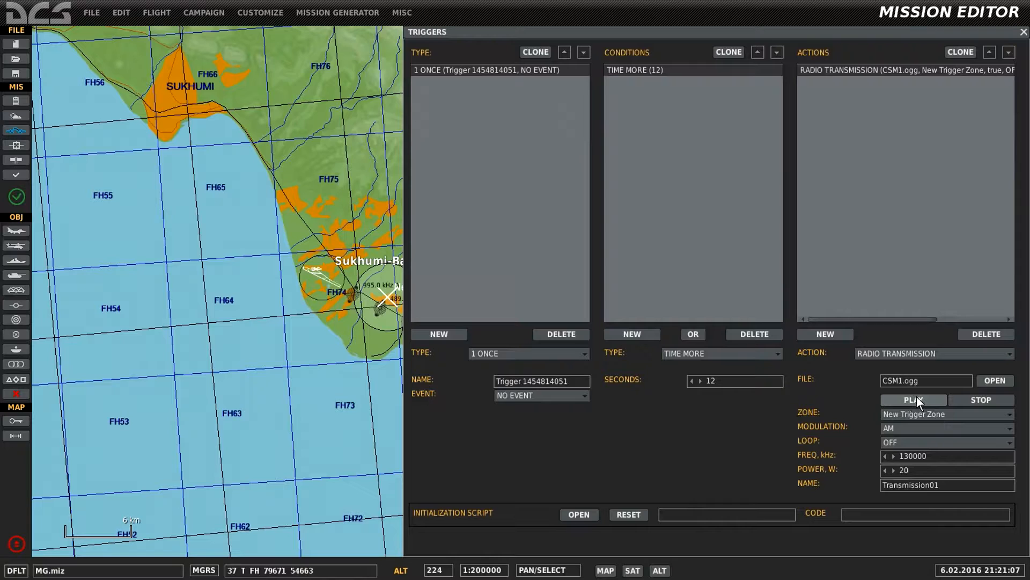
pyautogui.moveTo(979, 415)
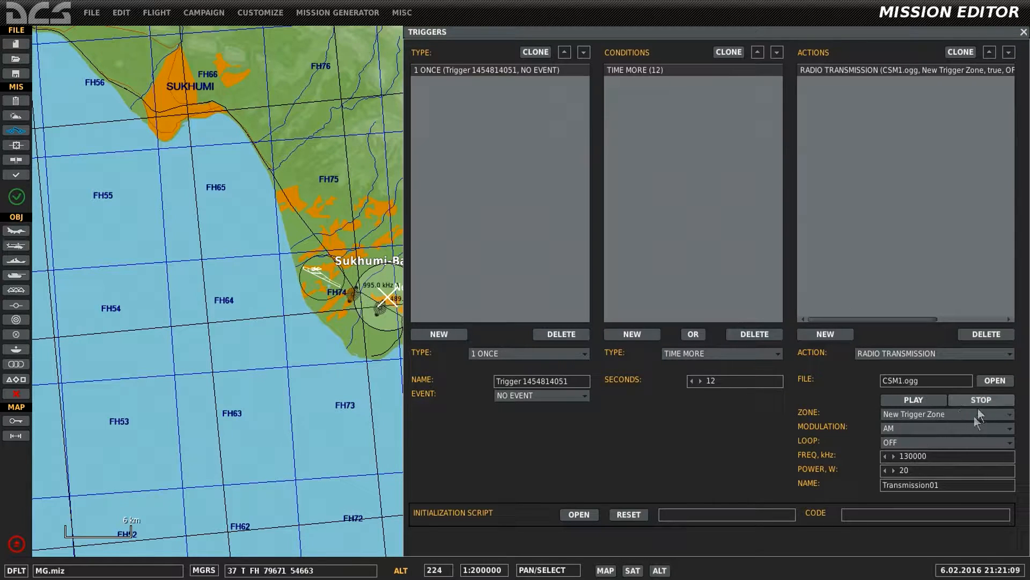
pyautogui.moveTo(913, 430)
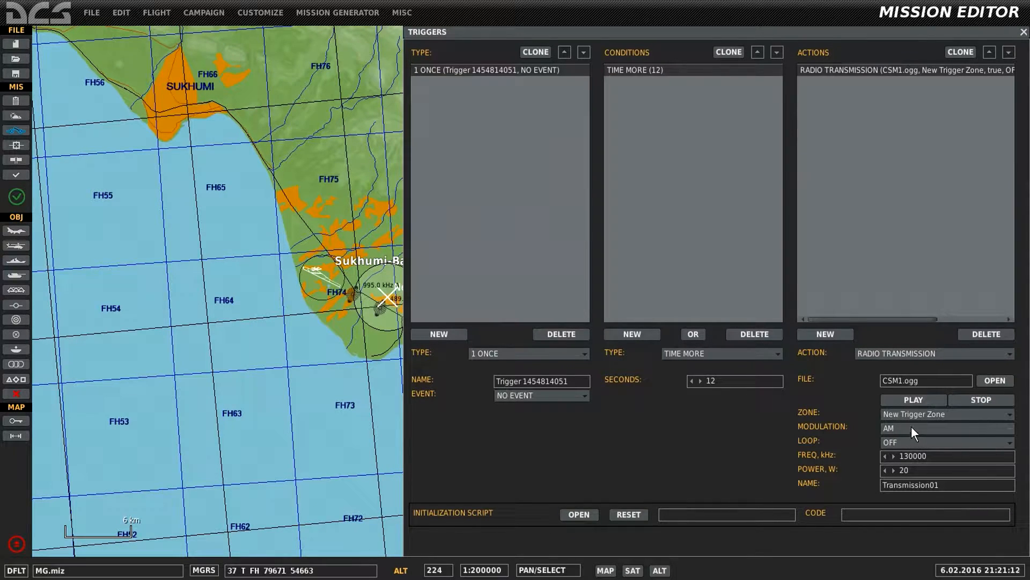
pyautogui.click(947, 429)
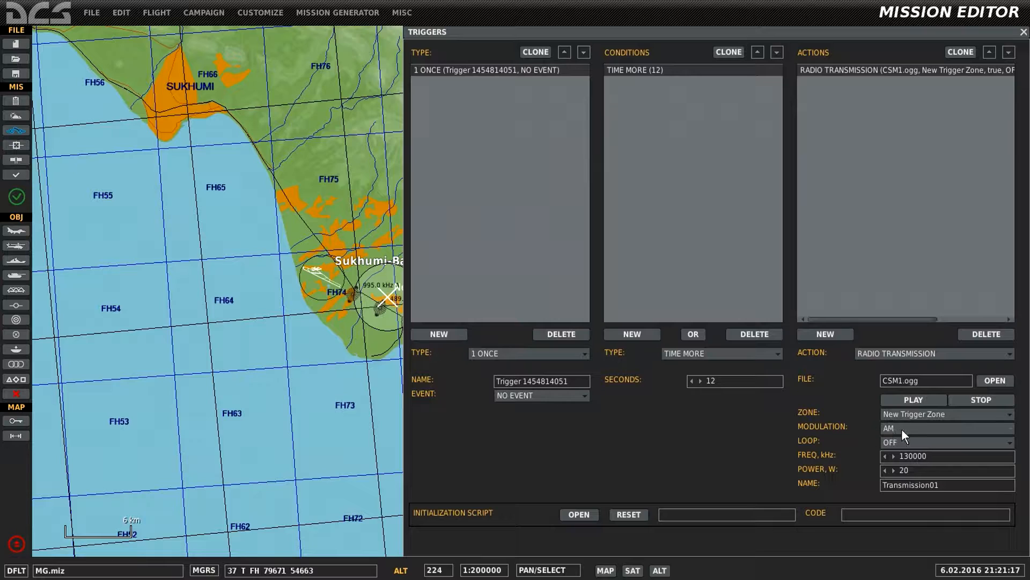
pyautogui.click(947, 441)
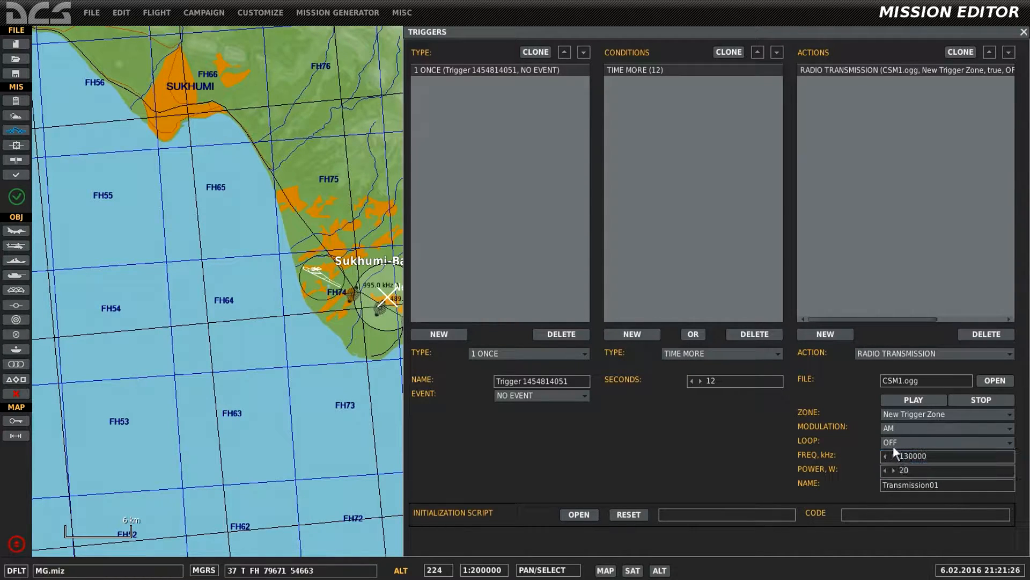
pyautogui.moveTo(913, 461)
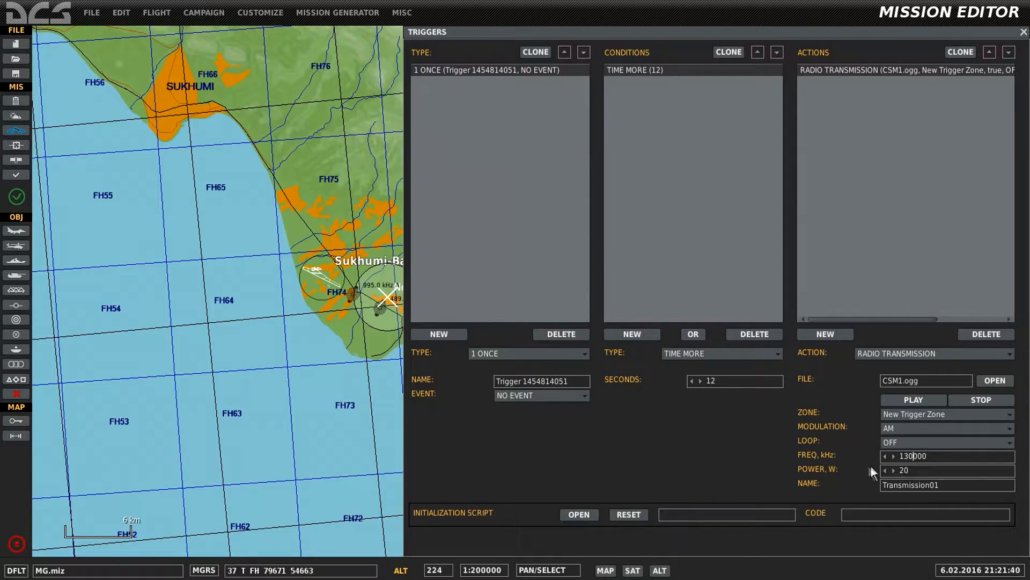
pyautogui.moveTo(844, 476)
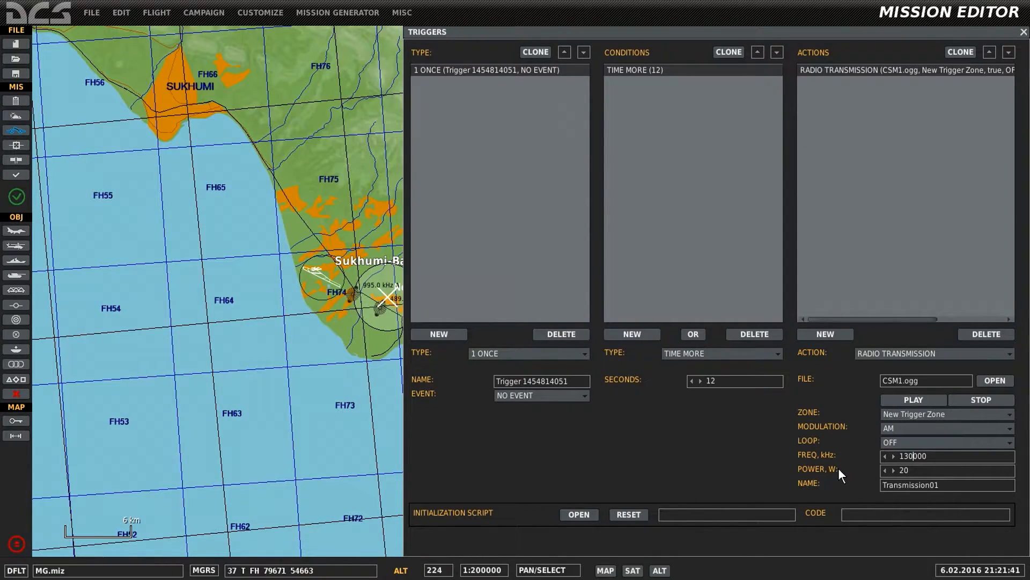
pyautogui.moveTo(947, 496)
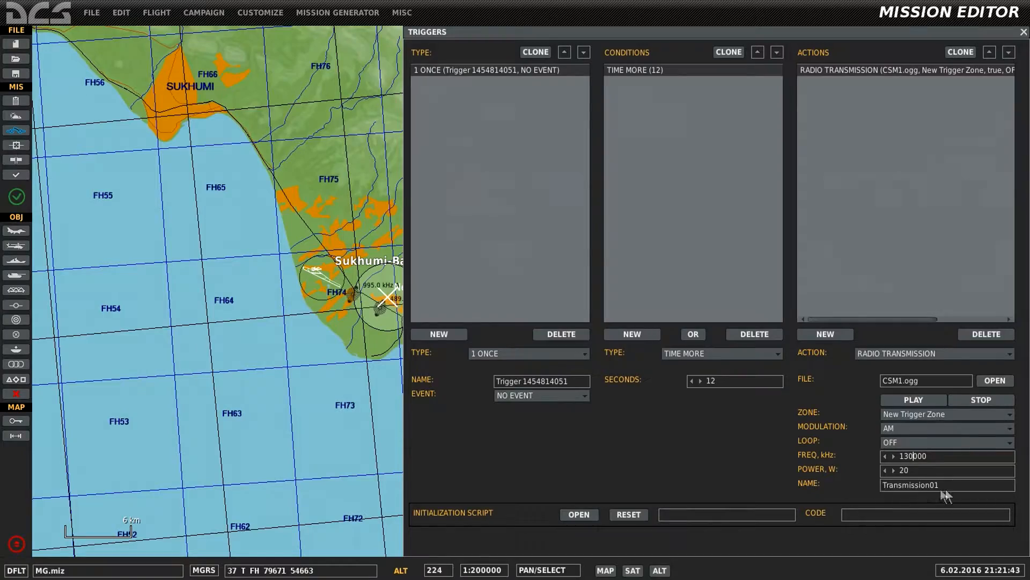
# Step: Close the Triggers window to return to the Caucasus map with the trigger zone
pyautogui.click(1023, 31)
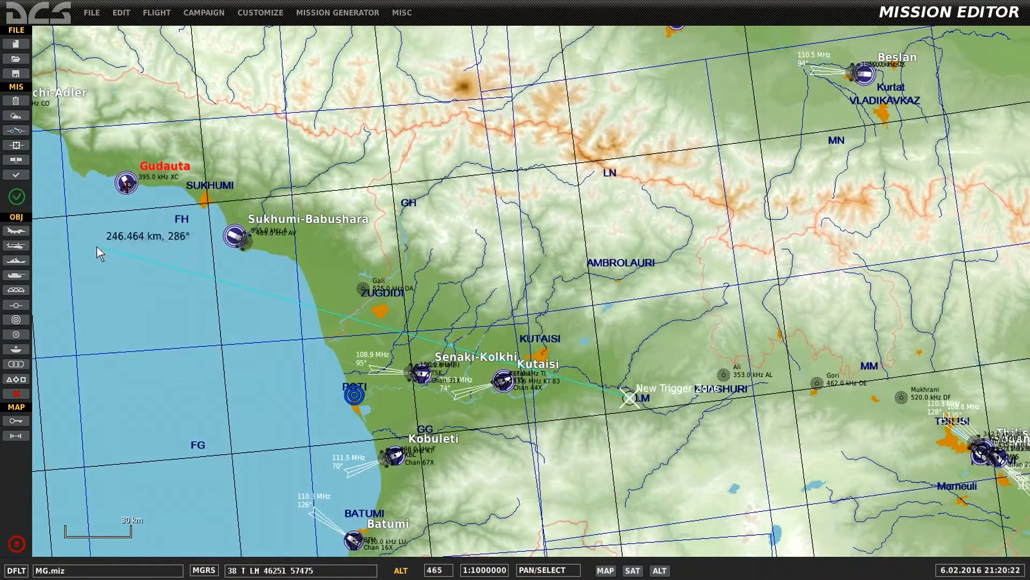
pyautogui.moveTo(142, 166)
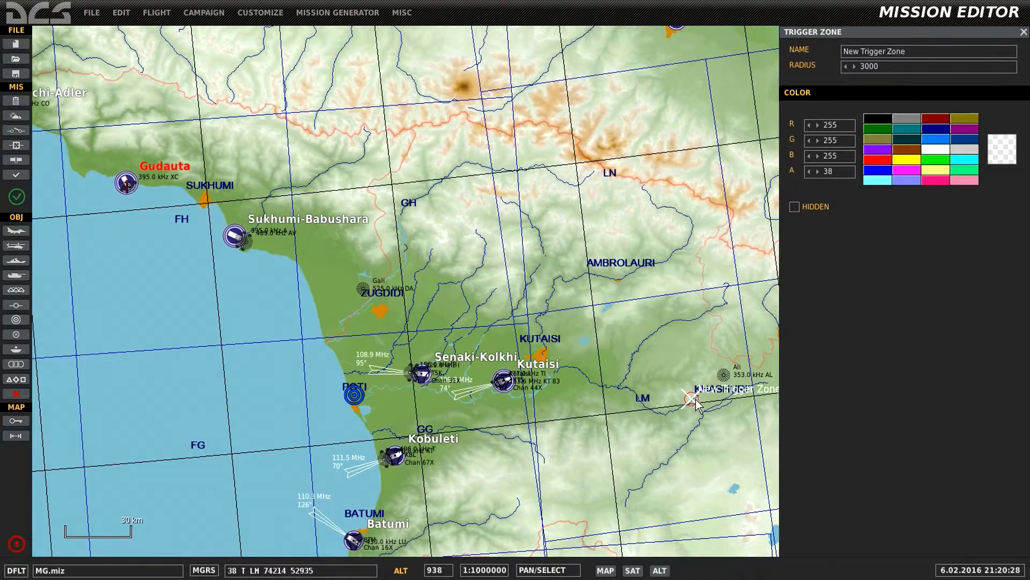
pyautogui.moveTo(283, 256)
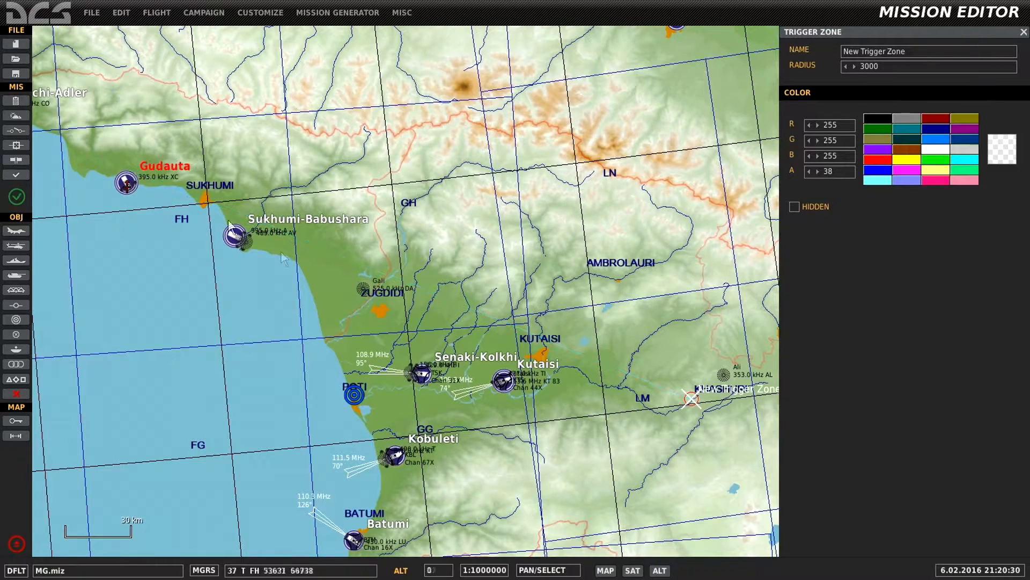
pyautogui.moveTo(693, 404)
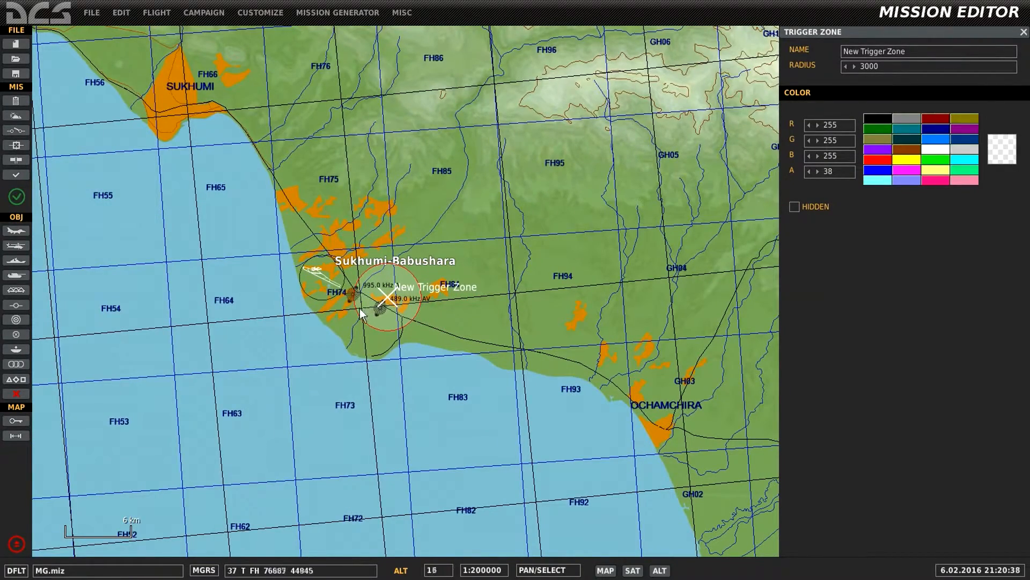
# Step: Launch the mission into the simulator to test the trigger zone placement
pyautogui.click(1023, 31)
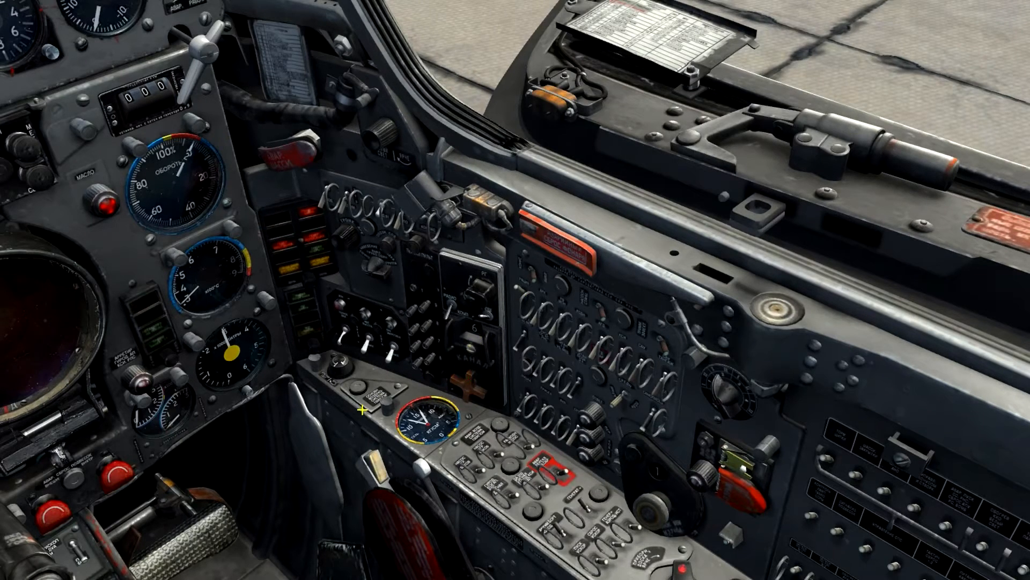
pyautogui.moveTo(383, 384)
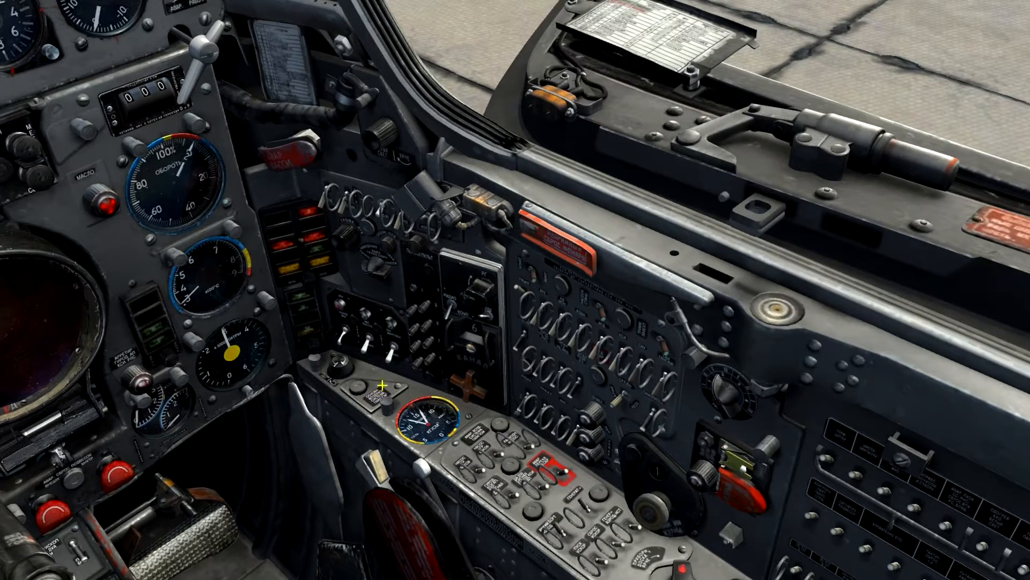